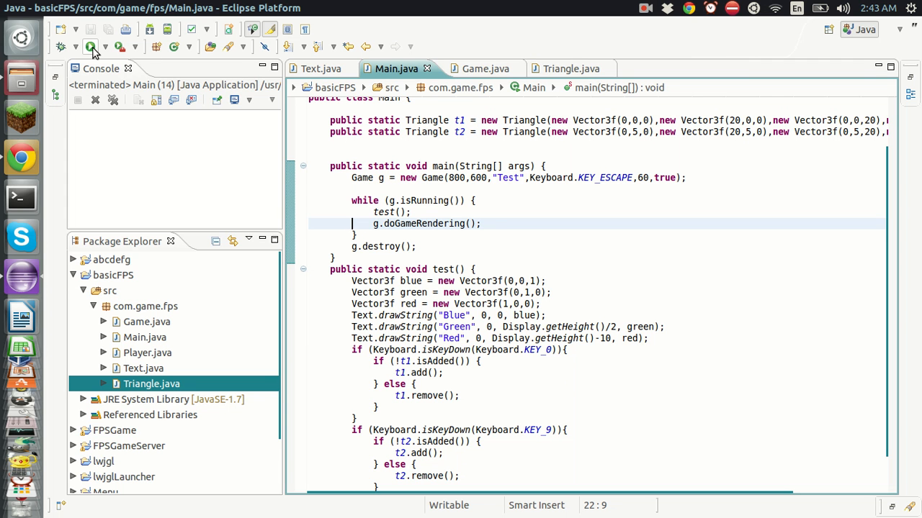
Step: Launch Main from the Run button to preview the coloured Text.drawString output in the Game window
left_click(90, 46)
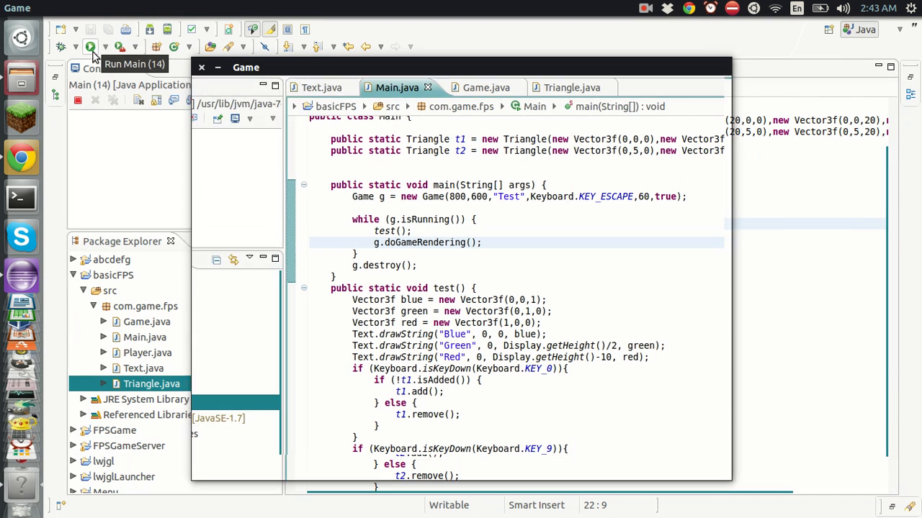
left_click(89, 46)
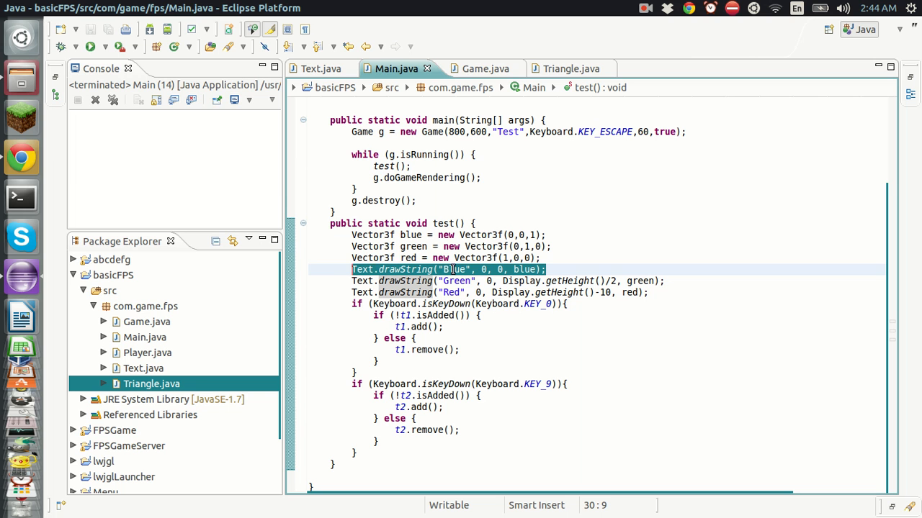
left_click(488, 270)
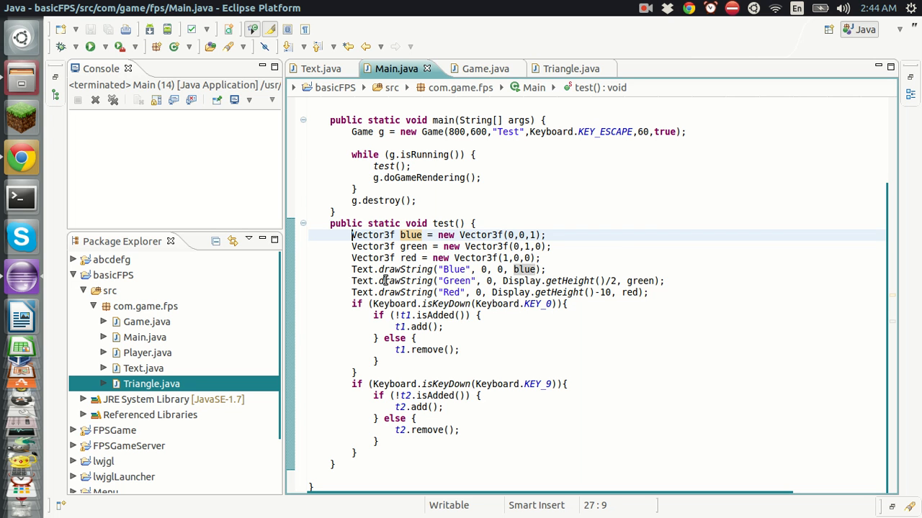
left_click(530, 281)
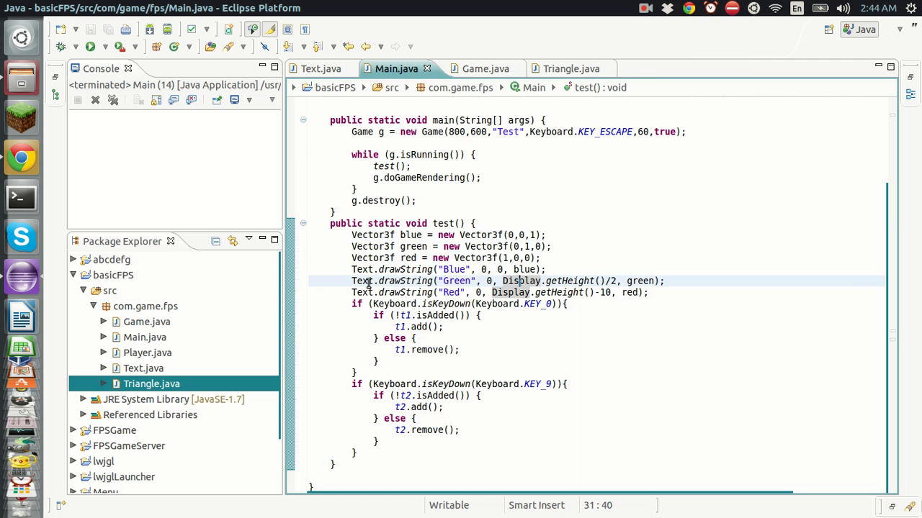
left_click(665, 281)
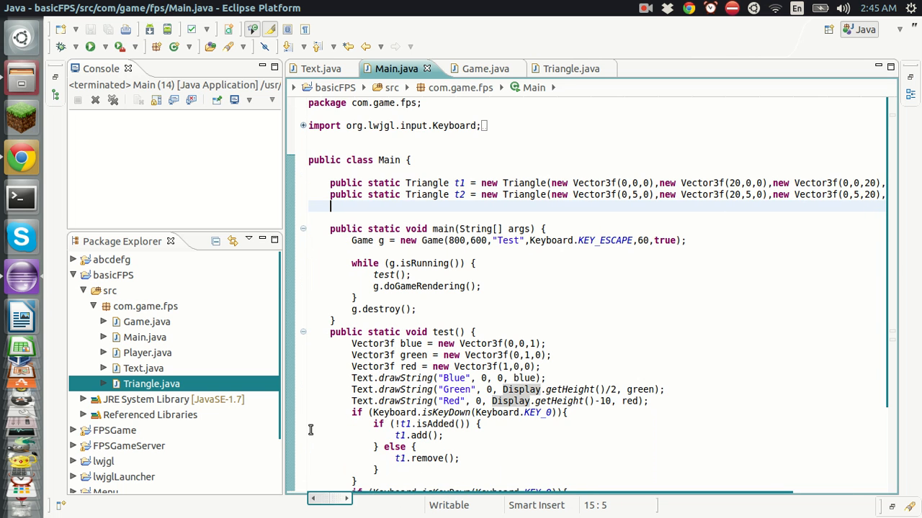
scroll("down", 3)
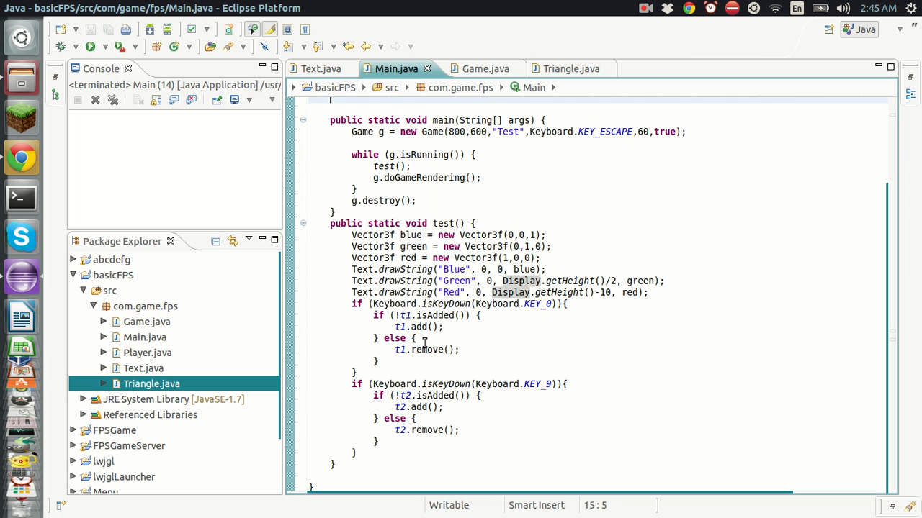
left_click(416, 338)
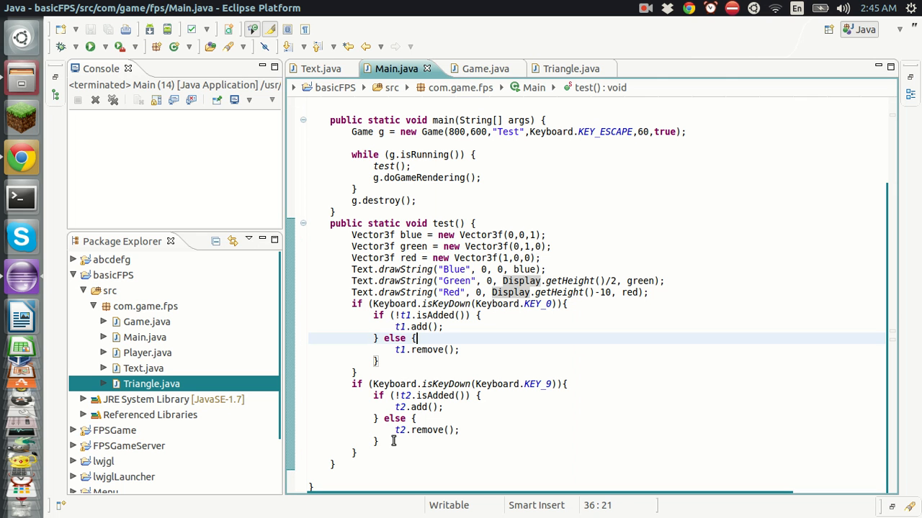
left_click(568, 383)
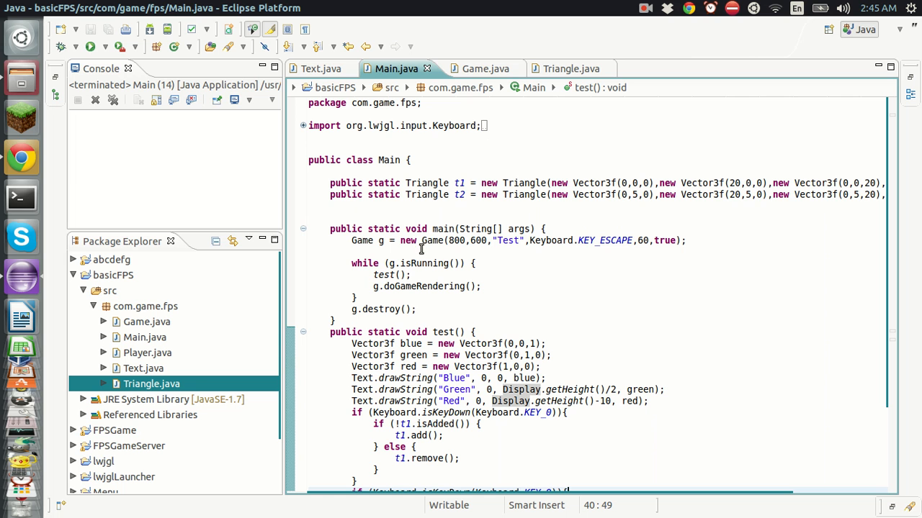
mouse_move(502, 75)
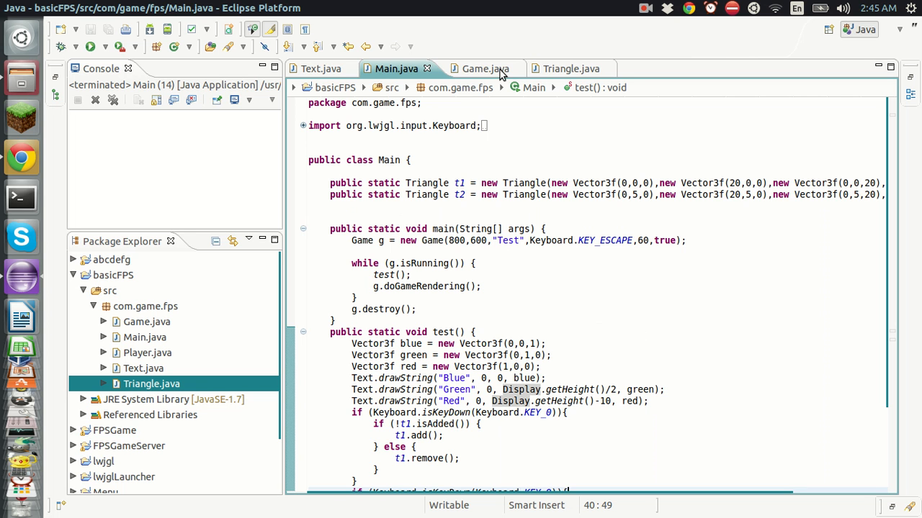
left_click(646, 9)
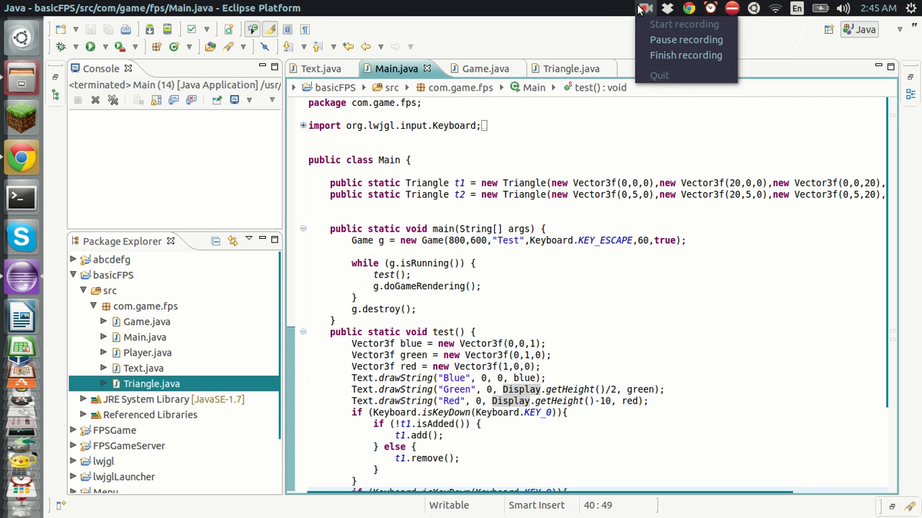